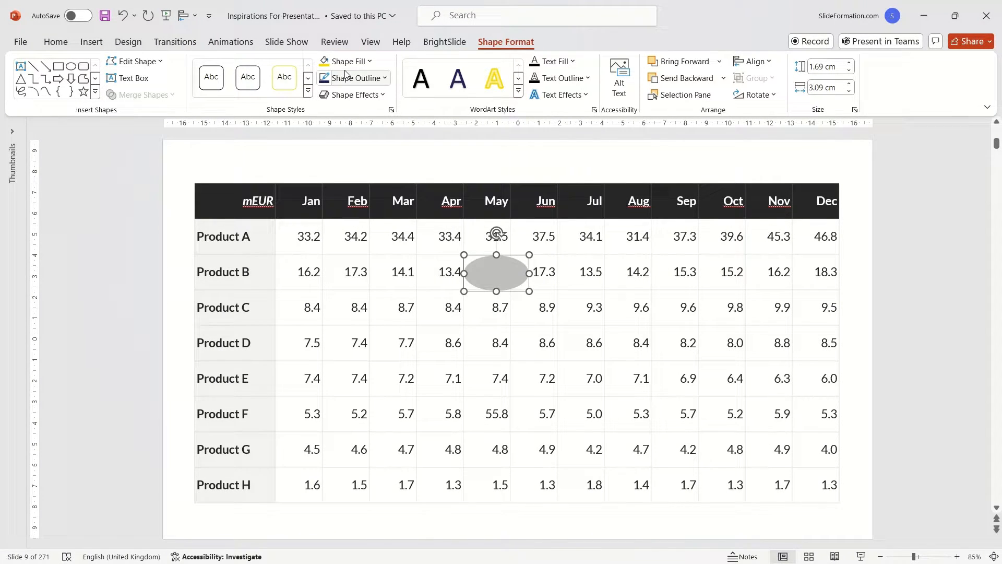
Remove the oval's fill, give it a red outline, and move it to the slide margin
click(353, 77)
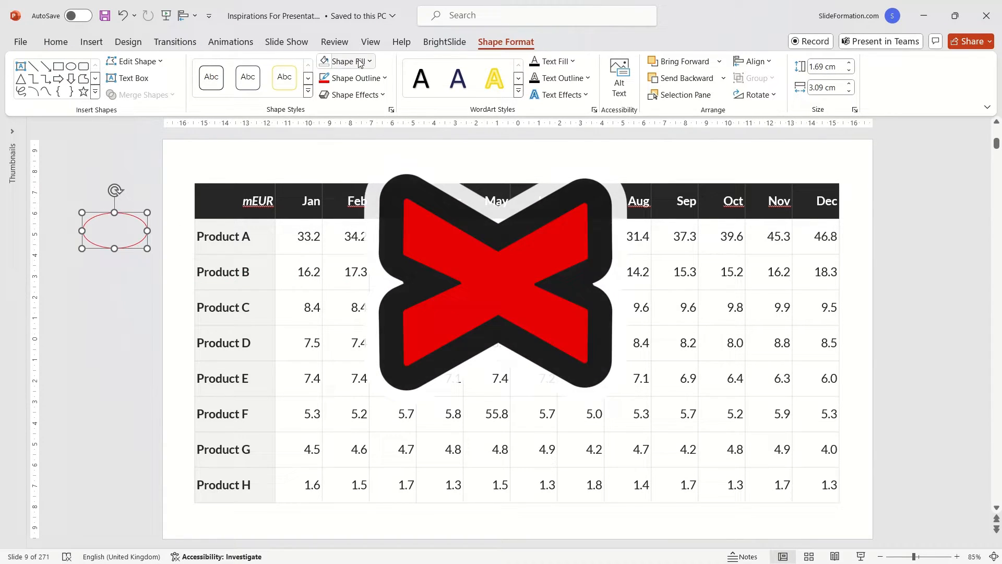
click(56, 42)
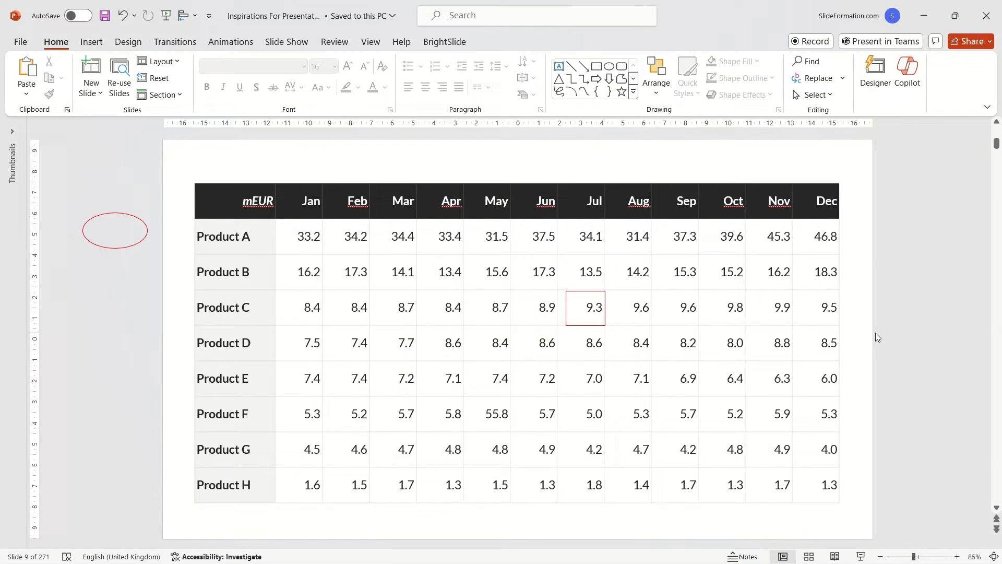
Draw a small unfilled, red-outlined rectangle left of the table, below the oval
click(584, 307)
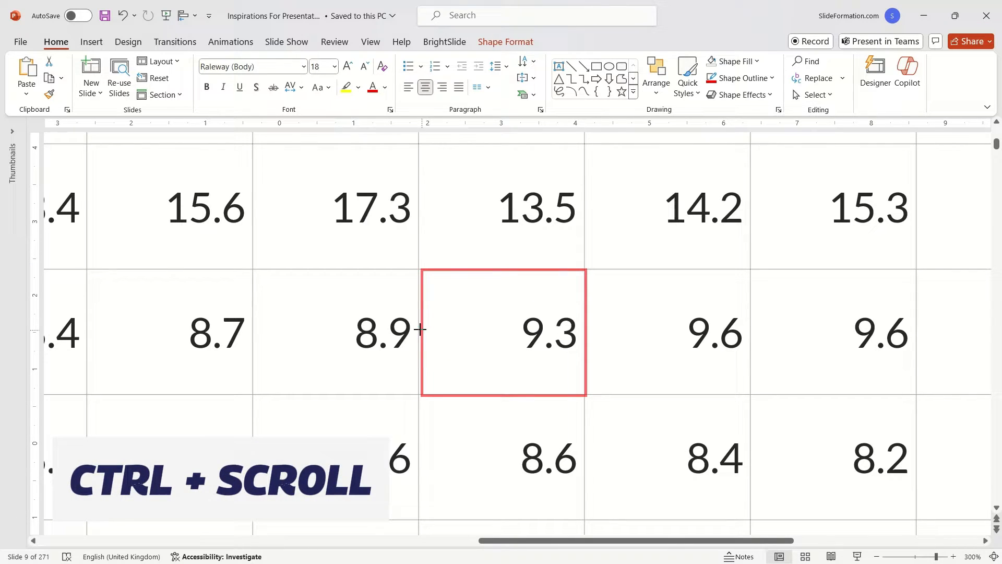
click(740, 77)
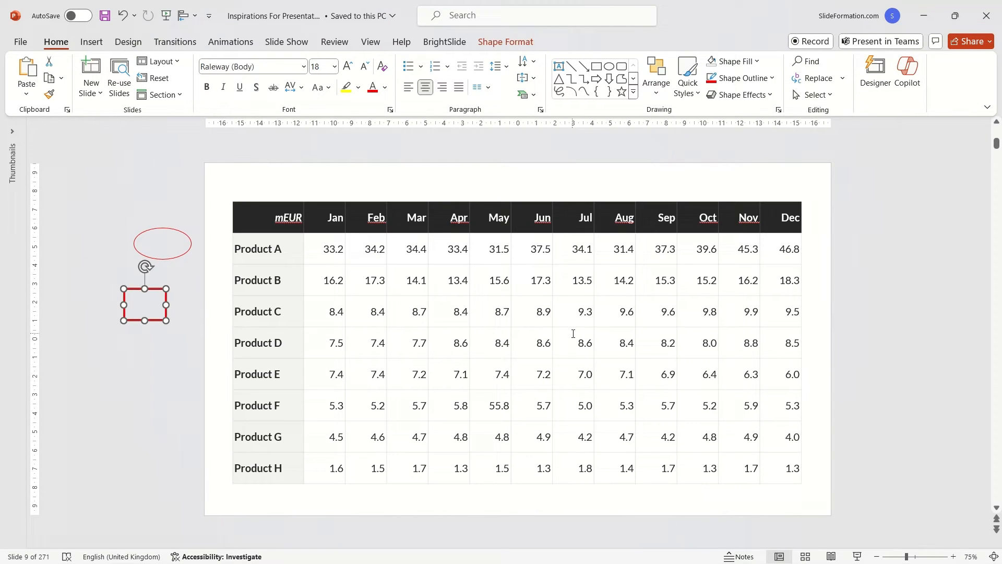
Make Product C's 9.3 Jul value red and bold, and shade its Sep cell red
click(584, 311)
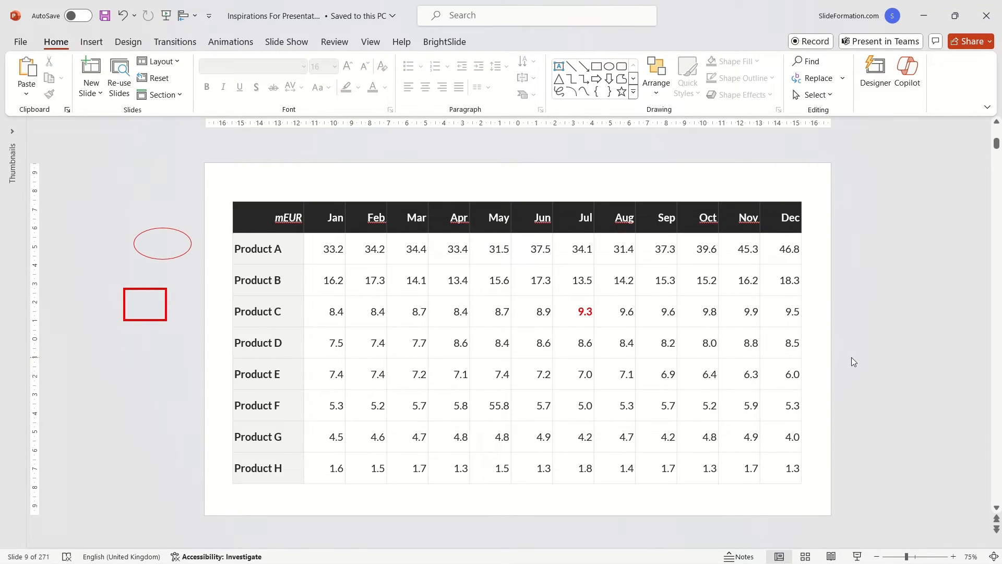
click(668, 311)
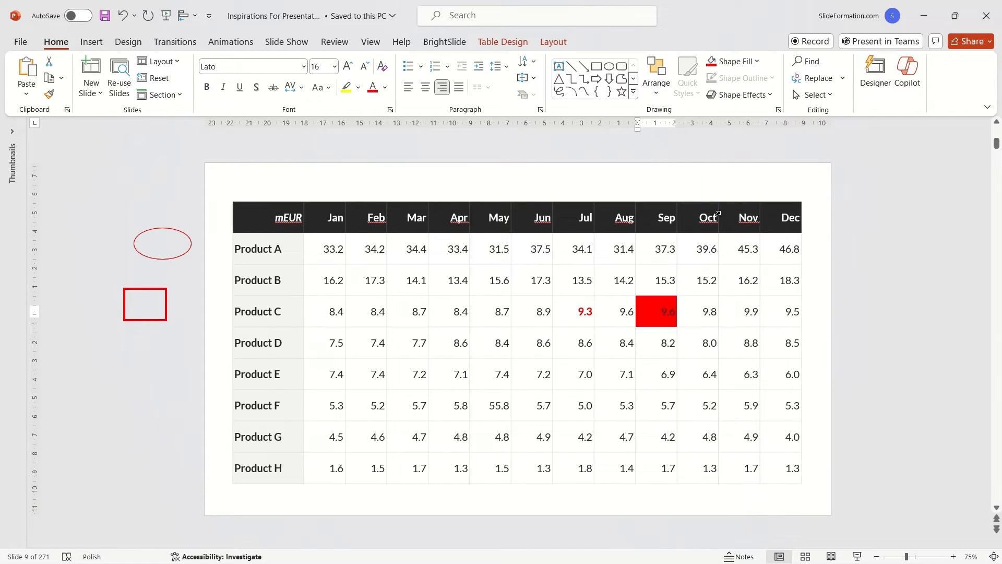
click(386, 88)
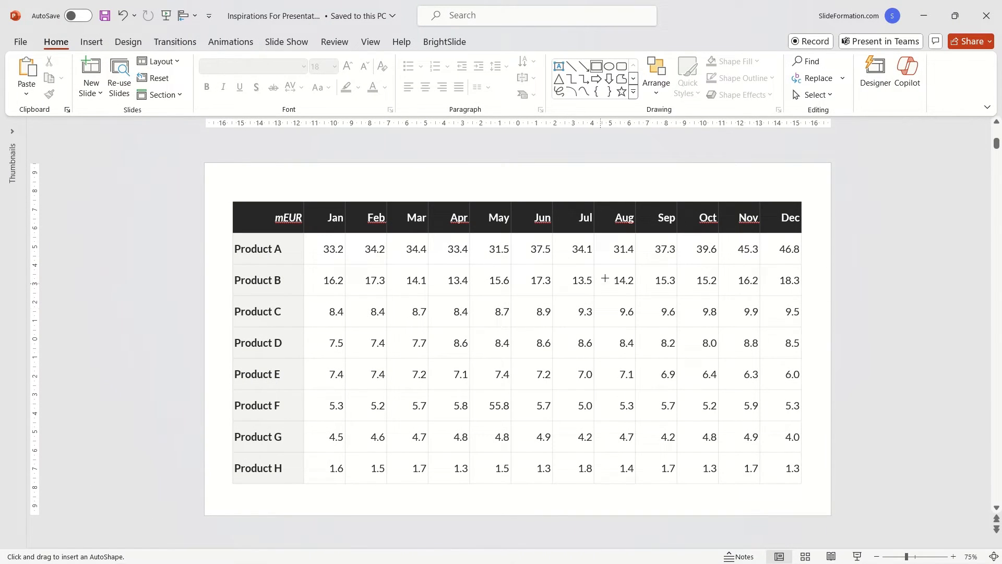
Draw a grey box over Product B's 14.2 Aug cell and a large red rectangle over the table
click(615, 280)
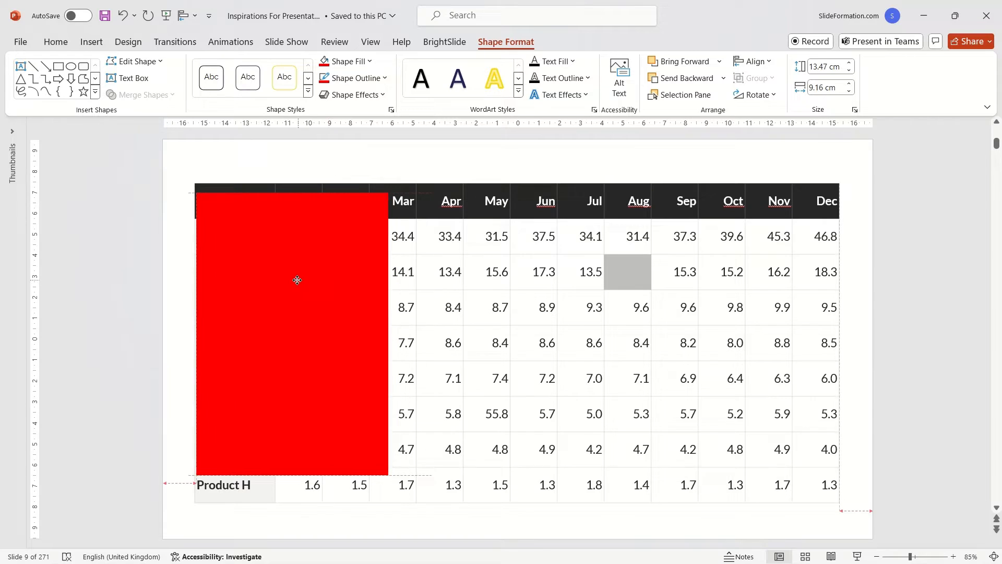
click(297, 279)
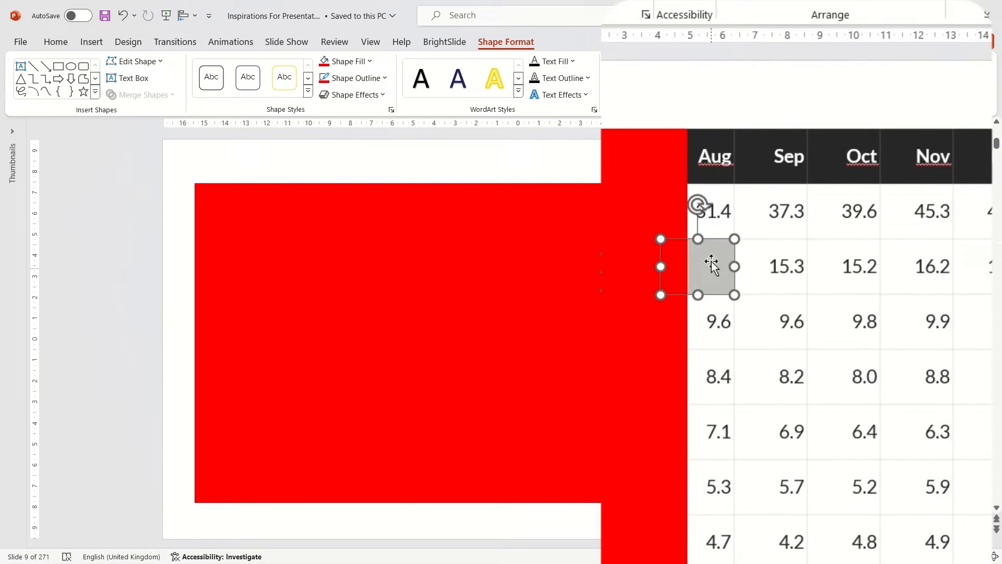
Stretch the red rectangle over the table and subtract the grey box to open a hole at 14.2
right_click(711, 265)
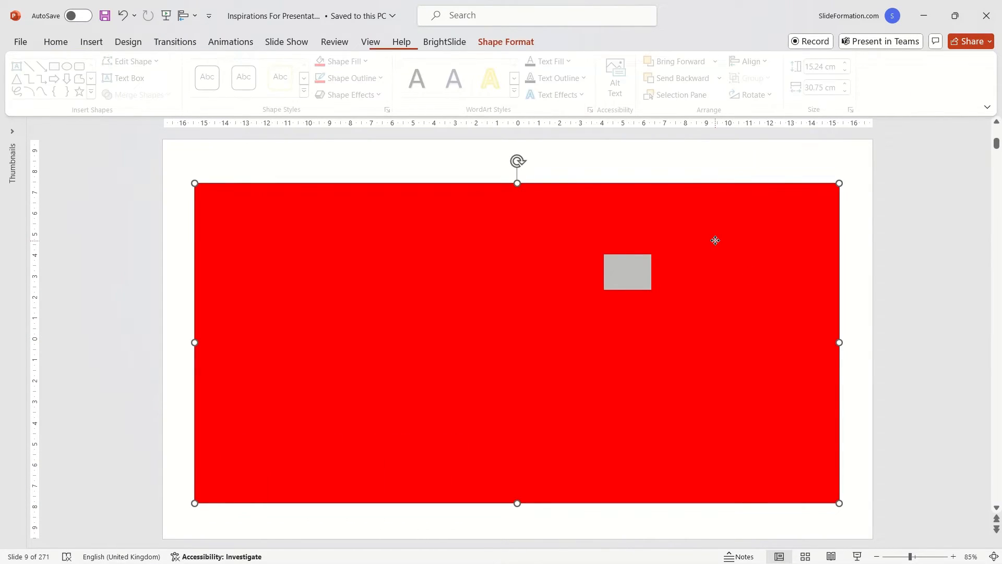
click(627, 271)
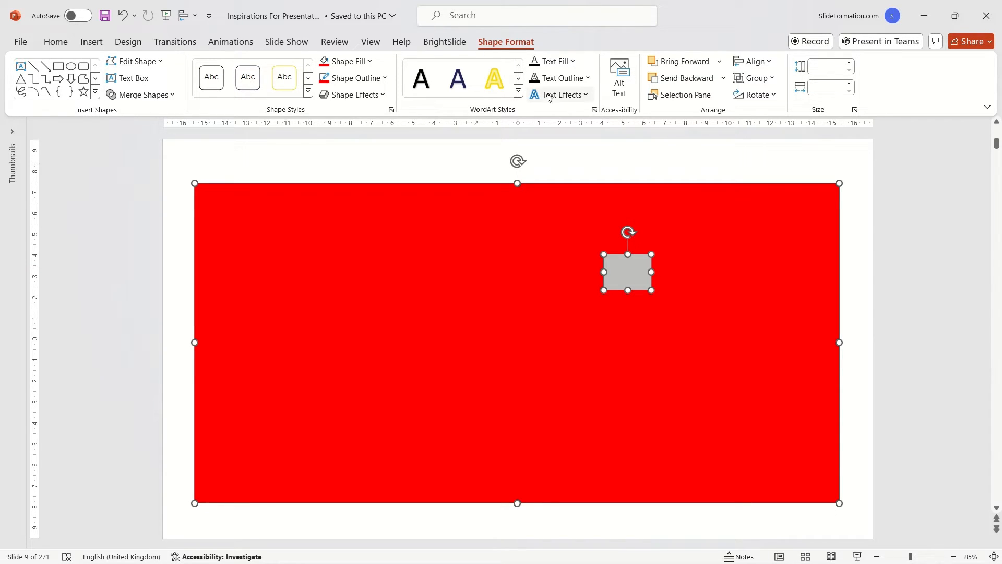
mouse_move(523, 48)
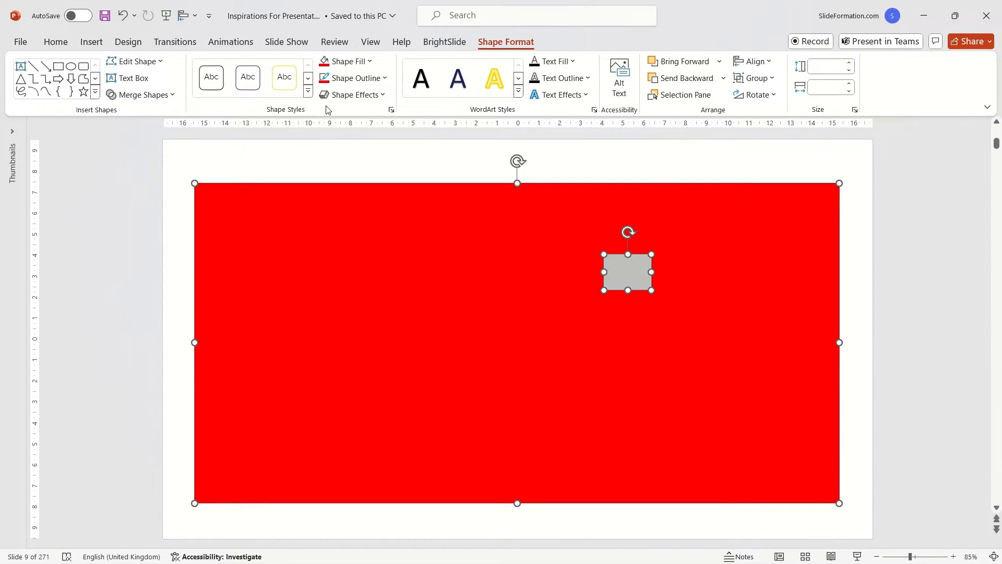
click(142, 94)
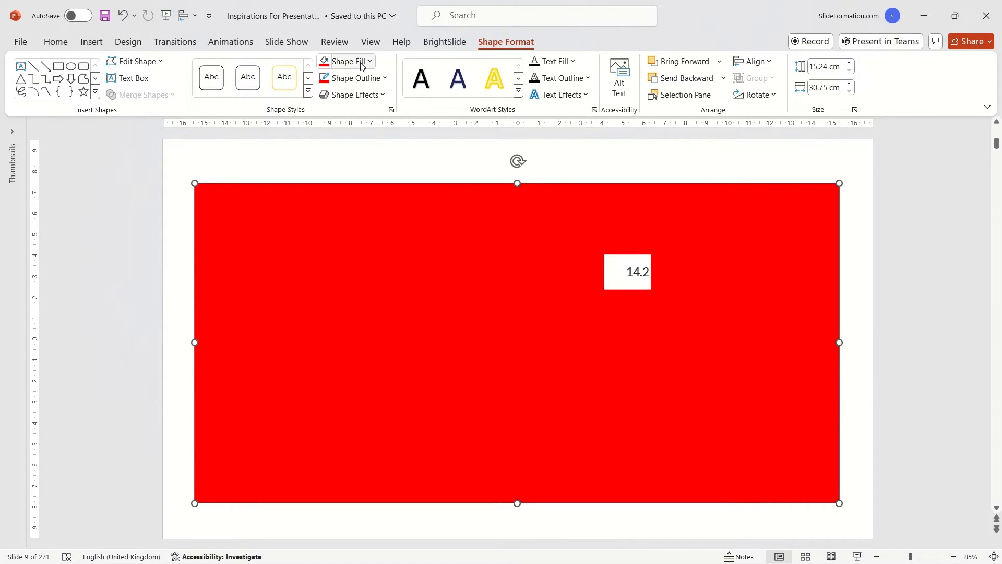
Fill the cover black and set its fill transparency to about 37%
click(345, 61)
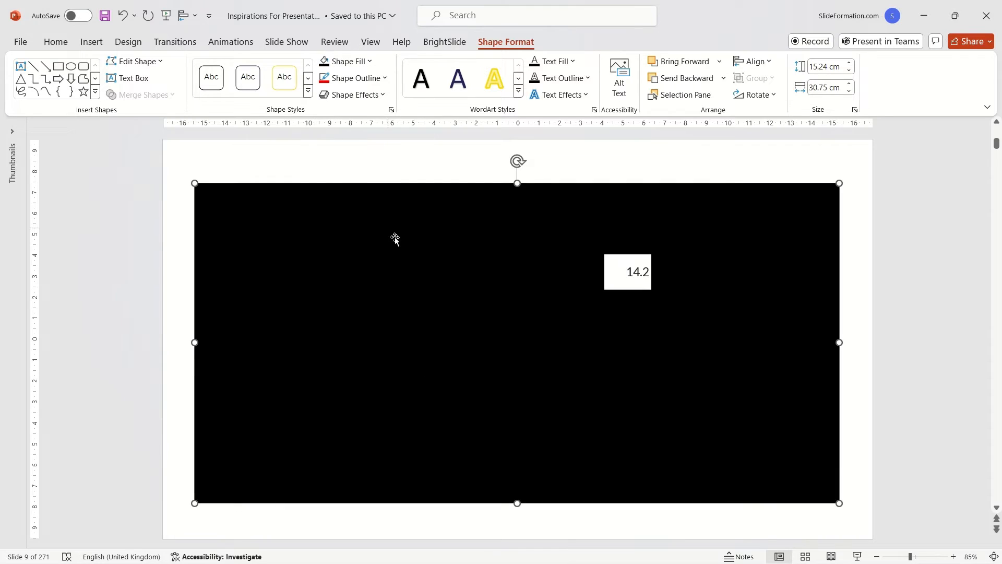
right_click(394, 240)
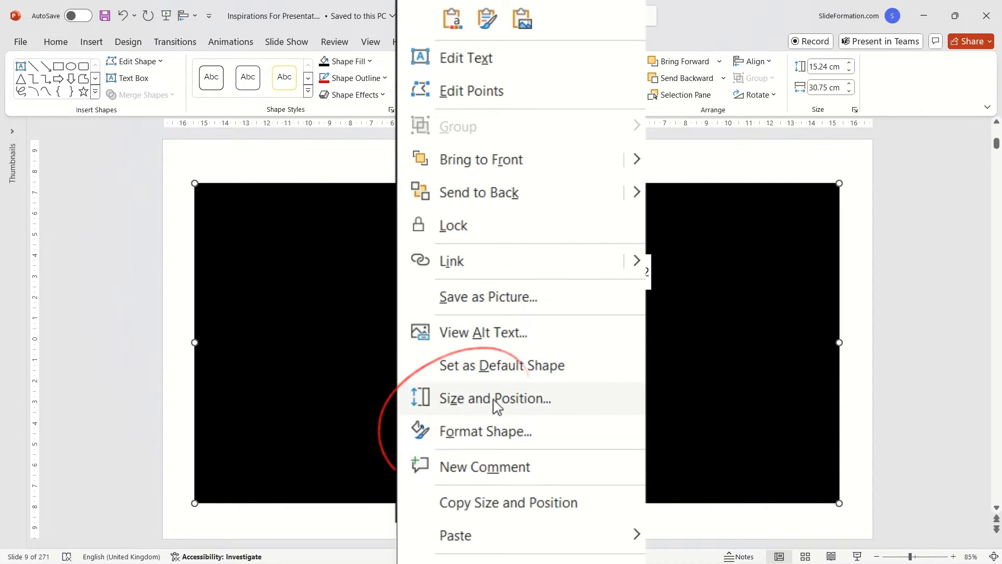
click(484, 431)
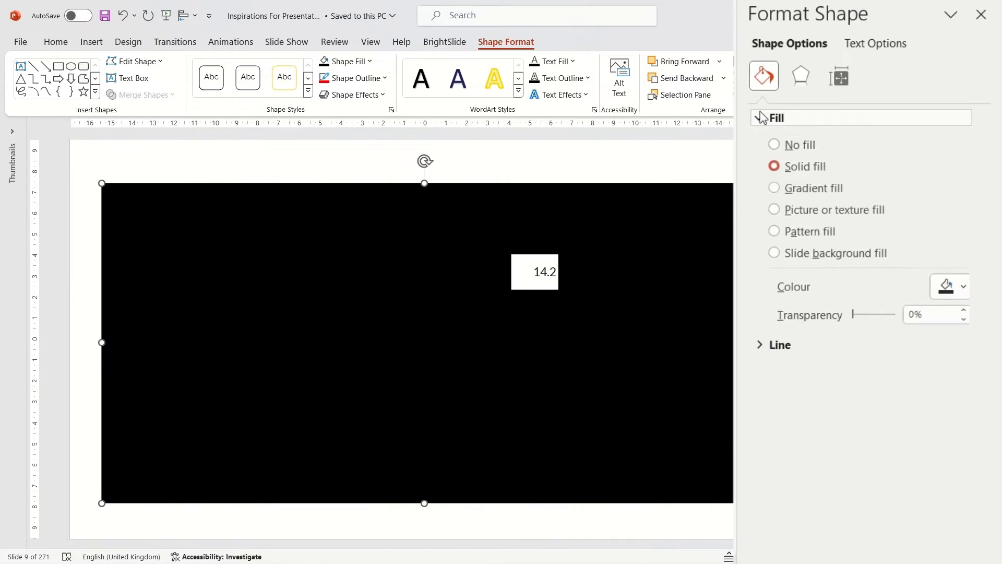
drag(866, 315, 866, 318)
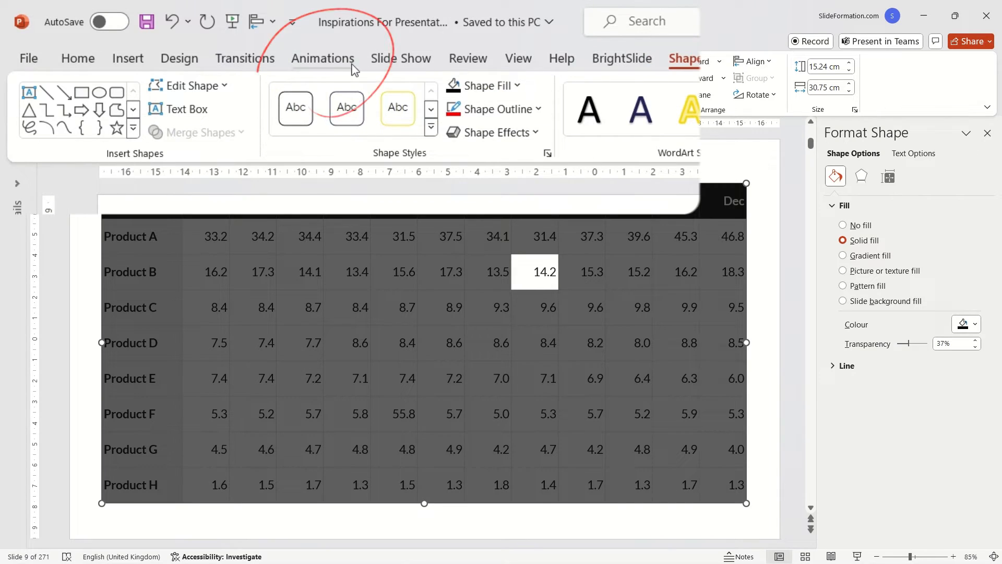
Apply the Fade entrance animation to the black overlay
click(322, 58)
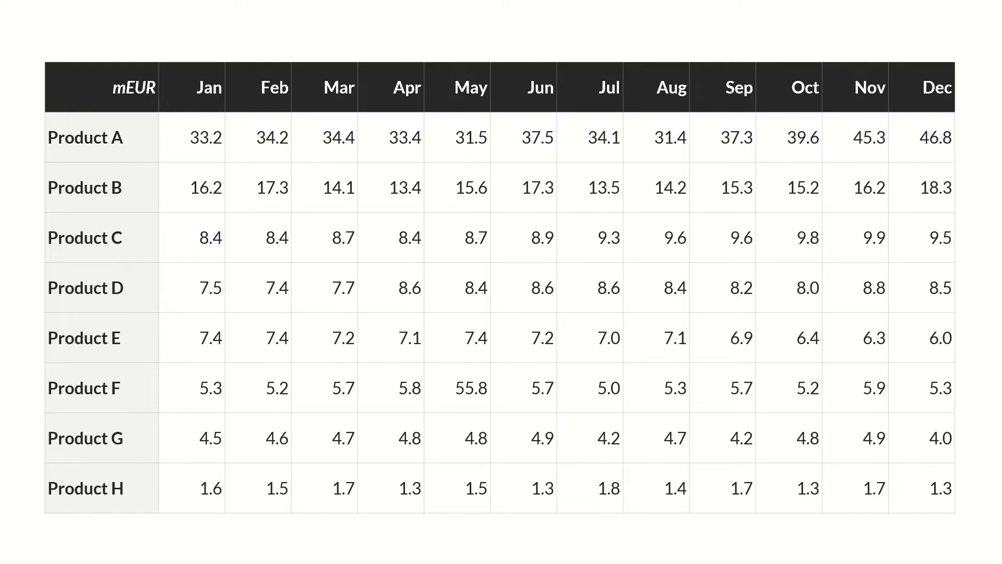
click(655, 187)
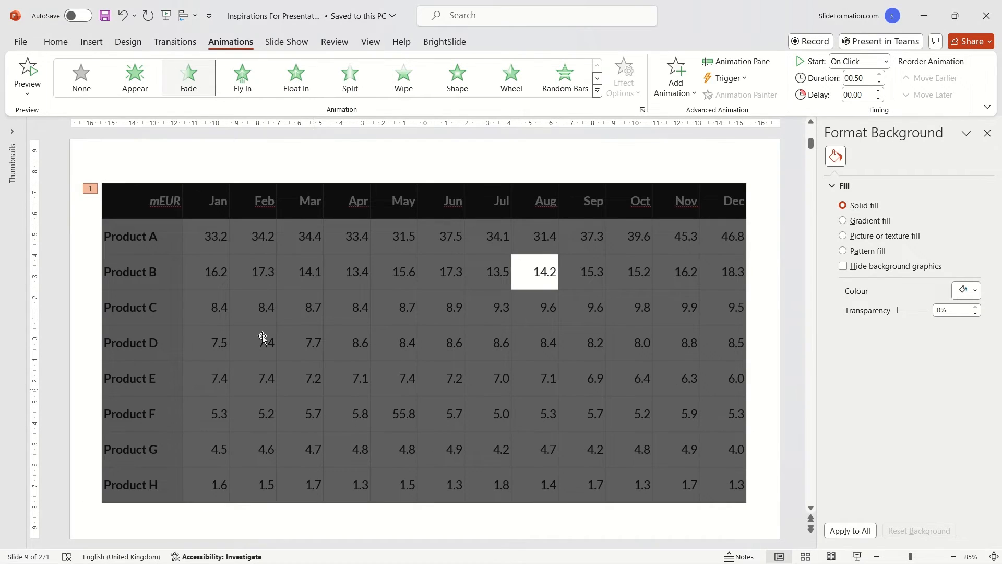
Subtract an Aug-column rectangle from a table-sized cover and set 40% transparency
click(55, 42)
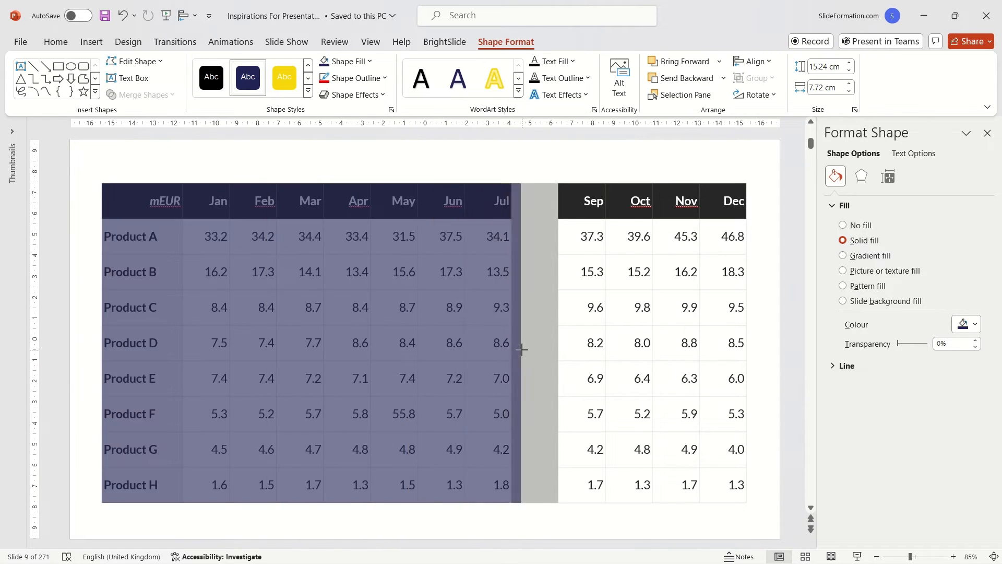
click(140, 94)
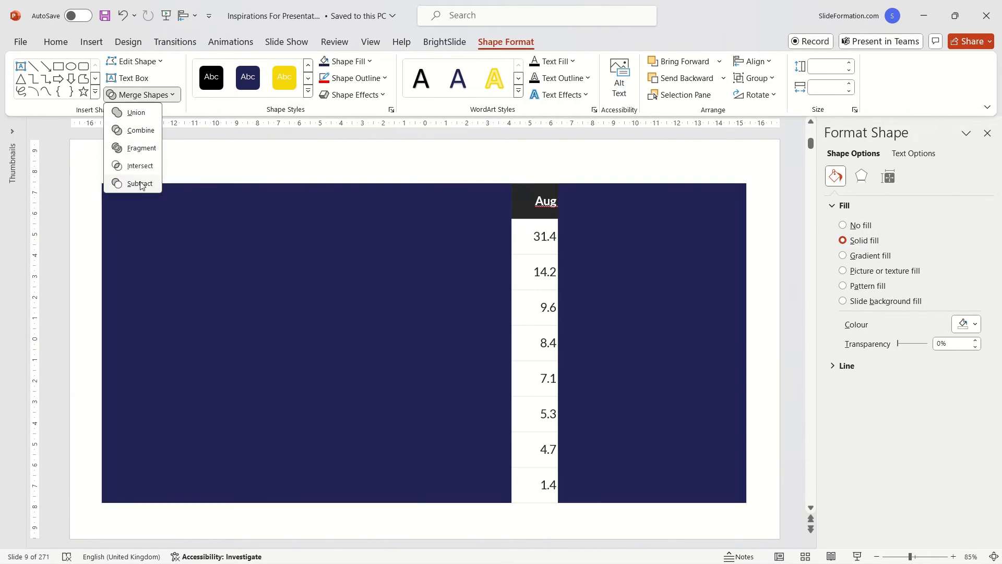
click(230, 42)
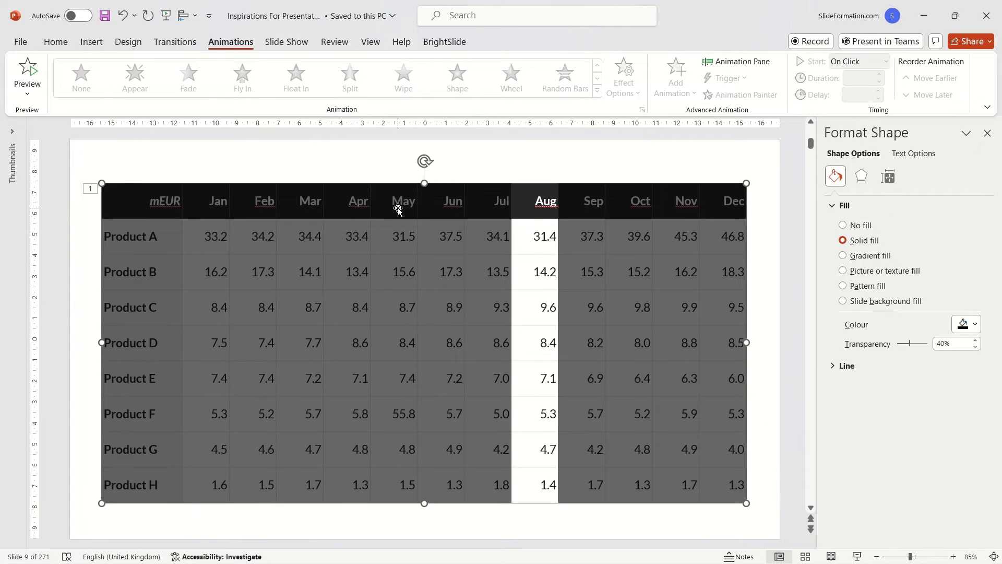
click(55, 42)
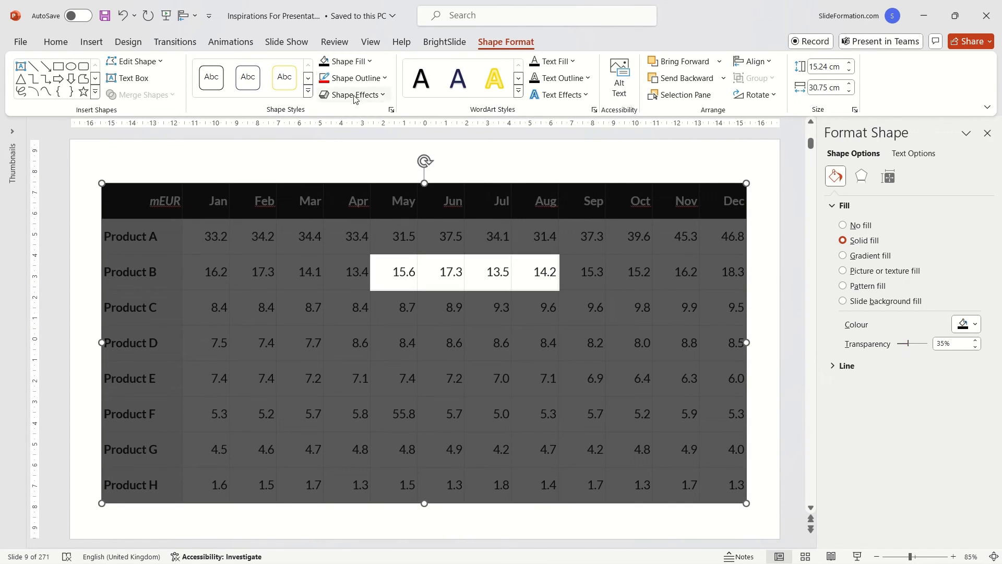
Add a 35% transparent subtracted overlay with Fade, then click through the Slide Show spotlights
click(230, 42)
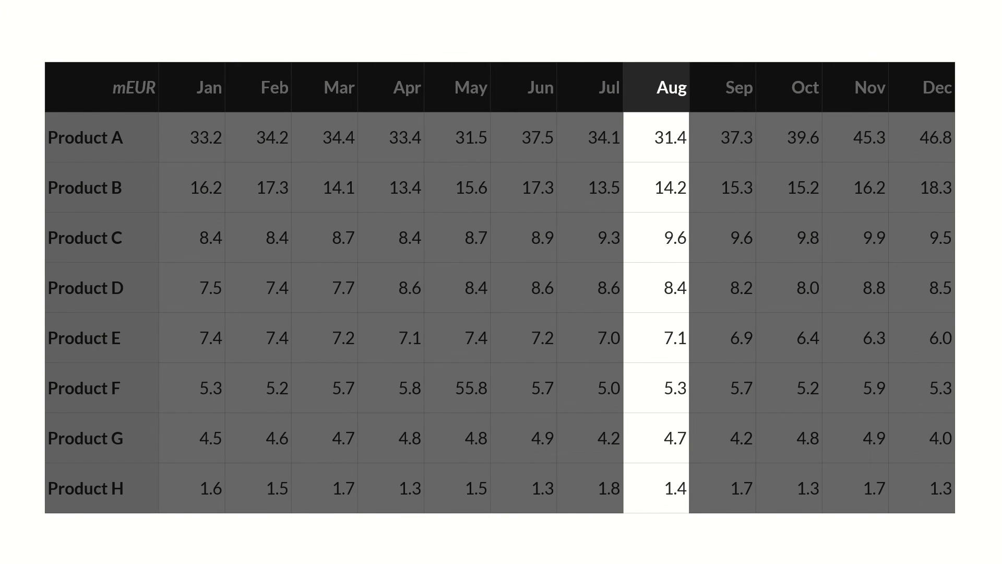
click(654, 187)
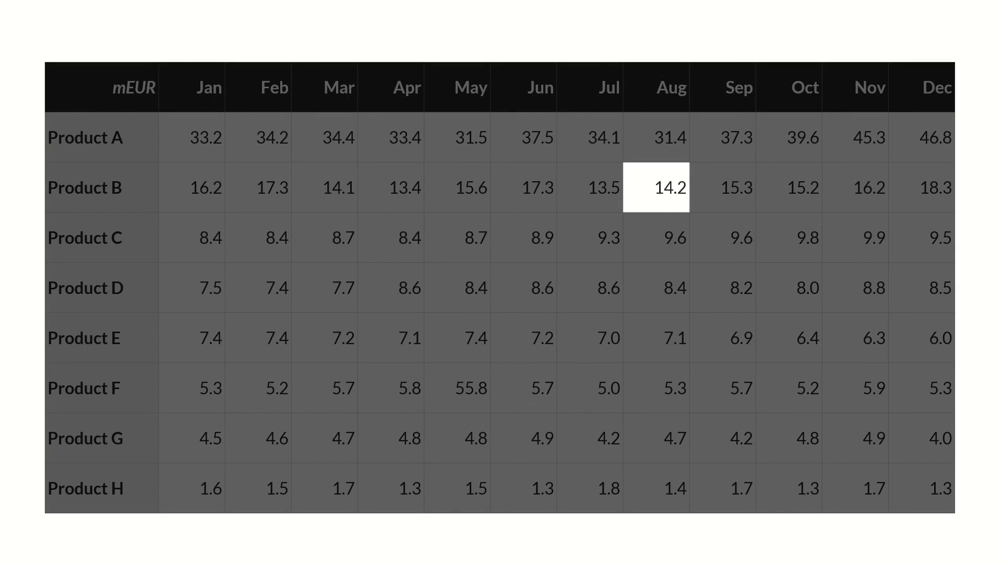